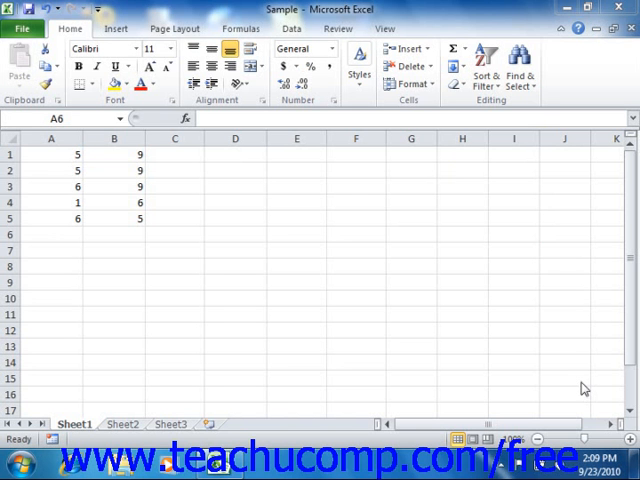
pyautogui.moveTo(576, 388)
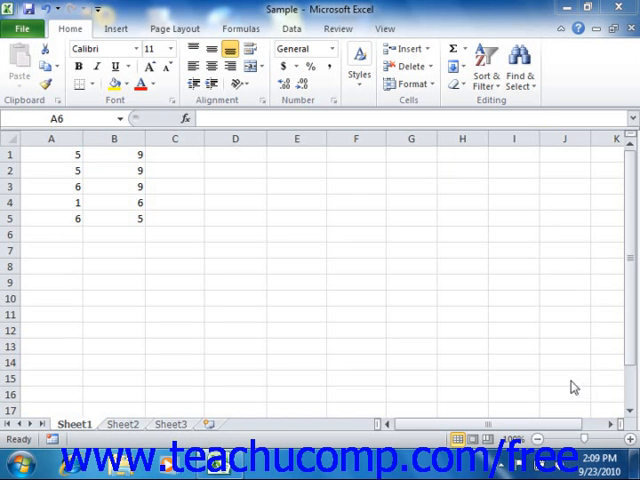
pyautogui.moveTo(180, 246)
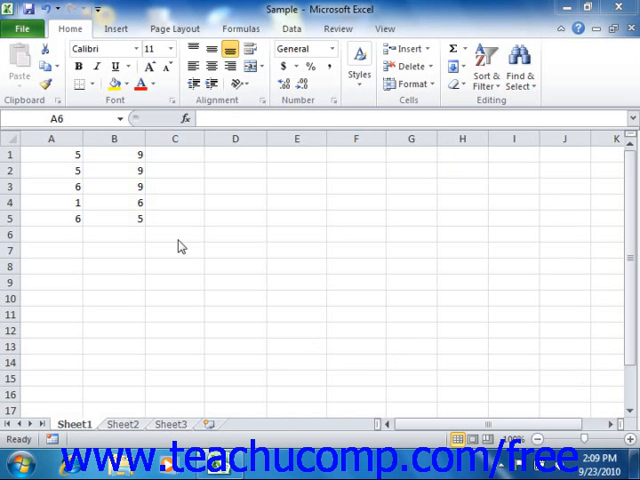
# Select cells B1:B5 so the status bar shows average 7.6, count 5 and sum 38
pyautogui.click(52, 234)
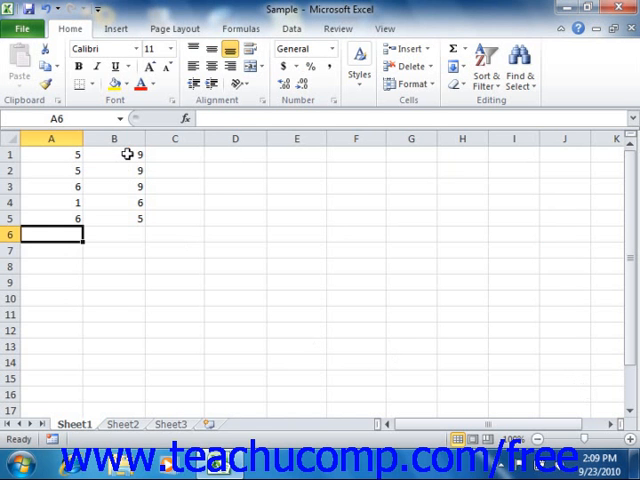
pyautogui.moveTo(112, 154); pyautogui.dragTo(112, 218)
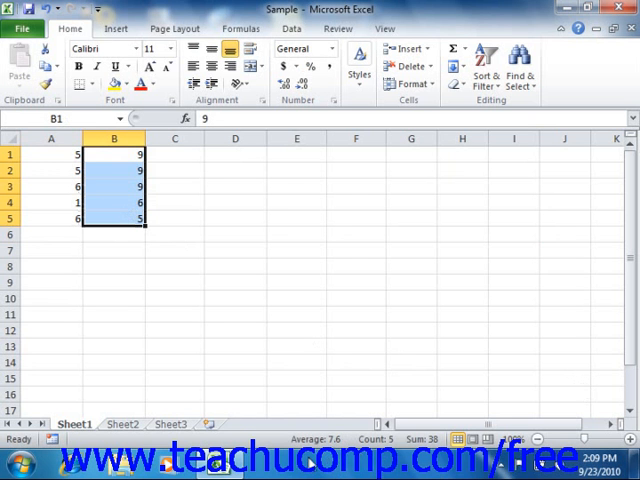
pyautogui.moveTo(120, 208)
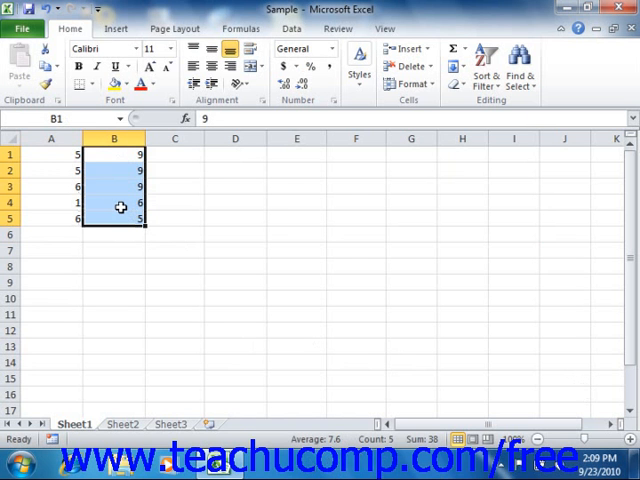
pyautogui.moveTo(414, 288)
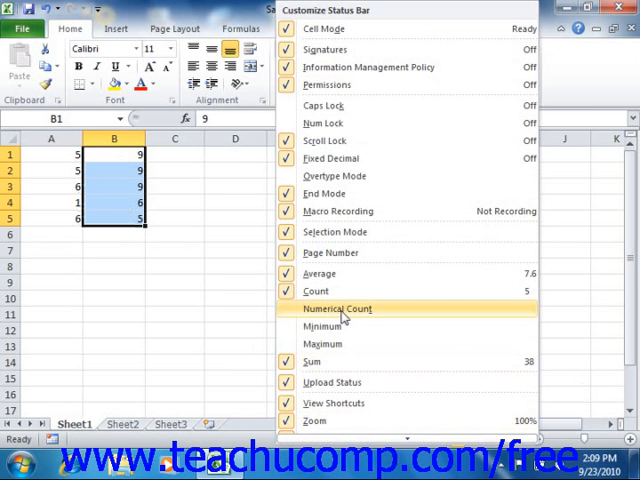
pyautogui.moveTo(350, 360)
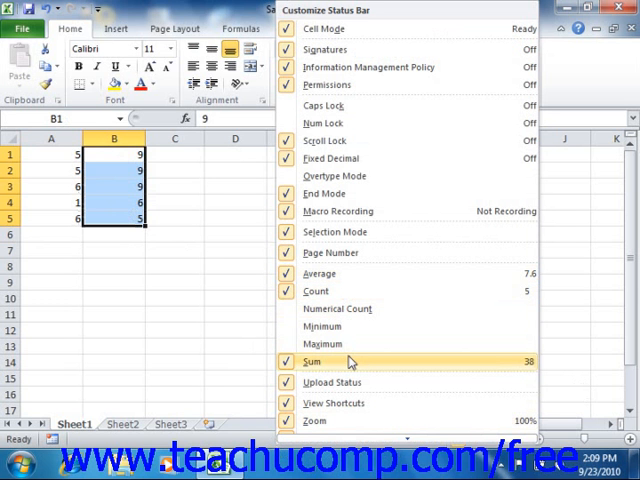